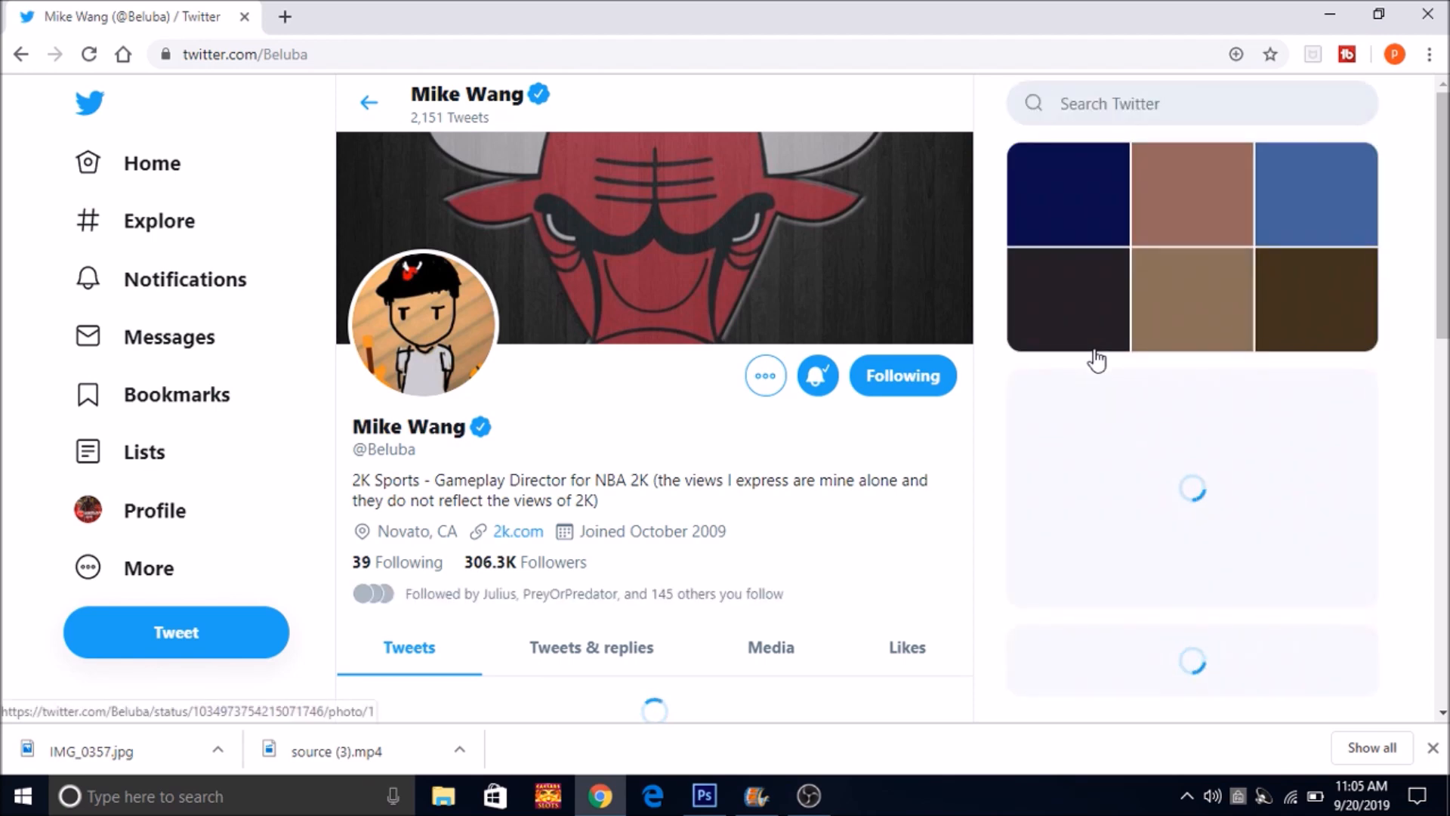
click(591, 647)
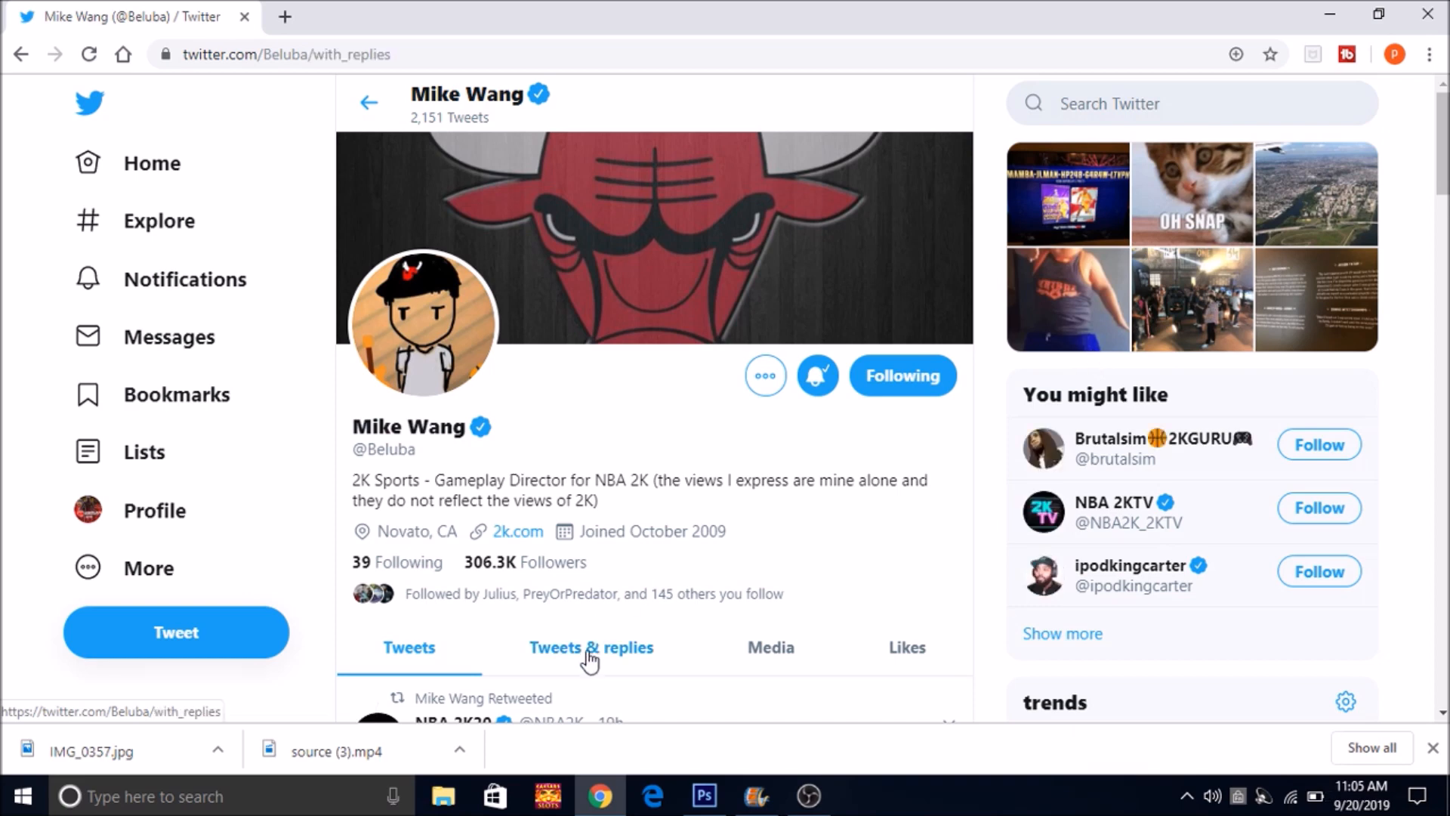
- Reopen the Tweets & replies tab to list Mike Wang's replies, starting with the patch 1.04 reply
click(591, 647)
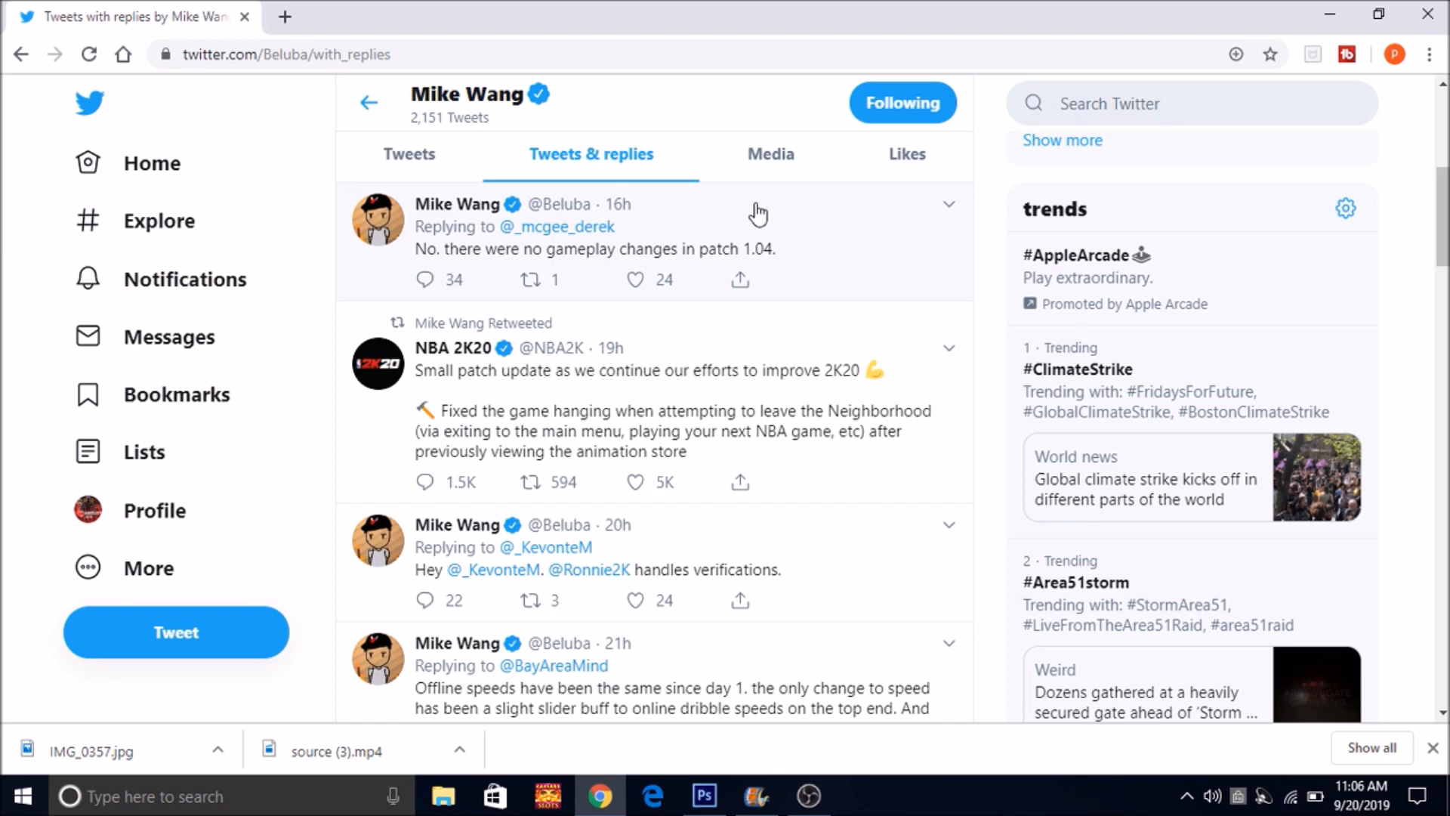
scroll(down, 3)
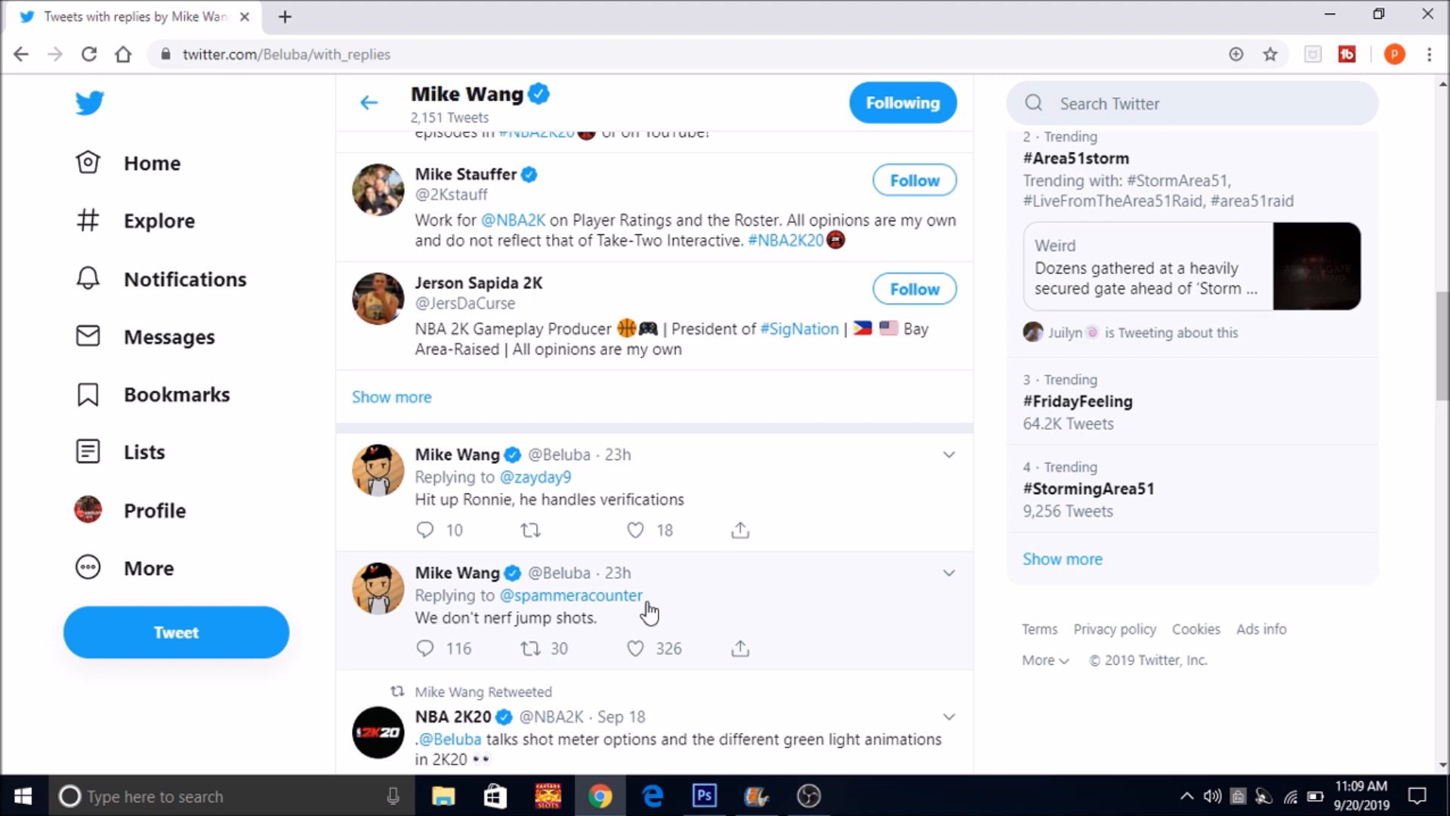
scroll(down, 3)
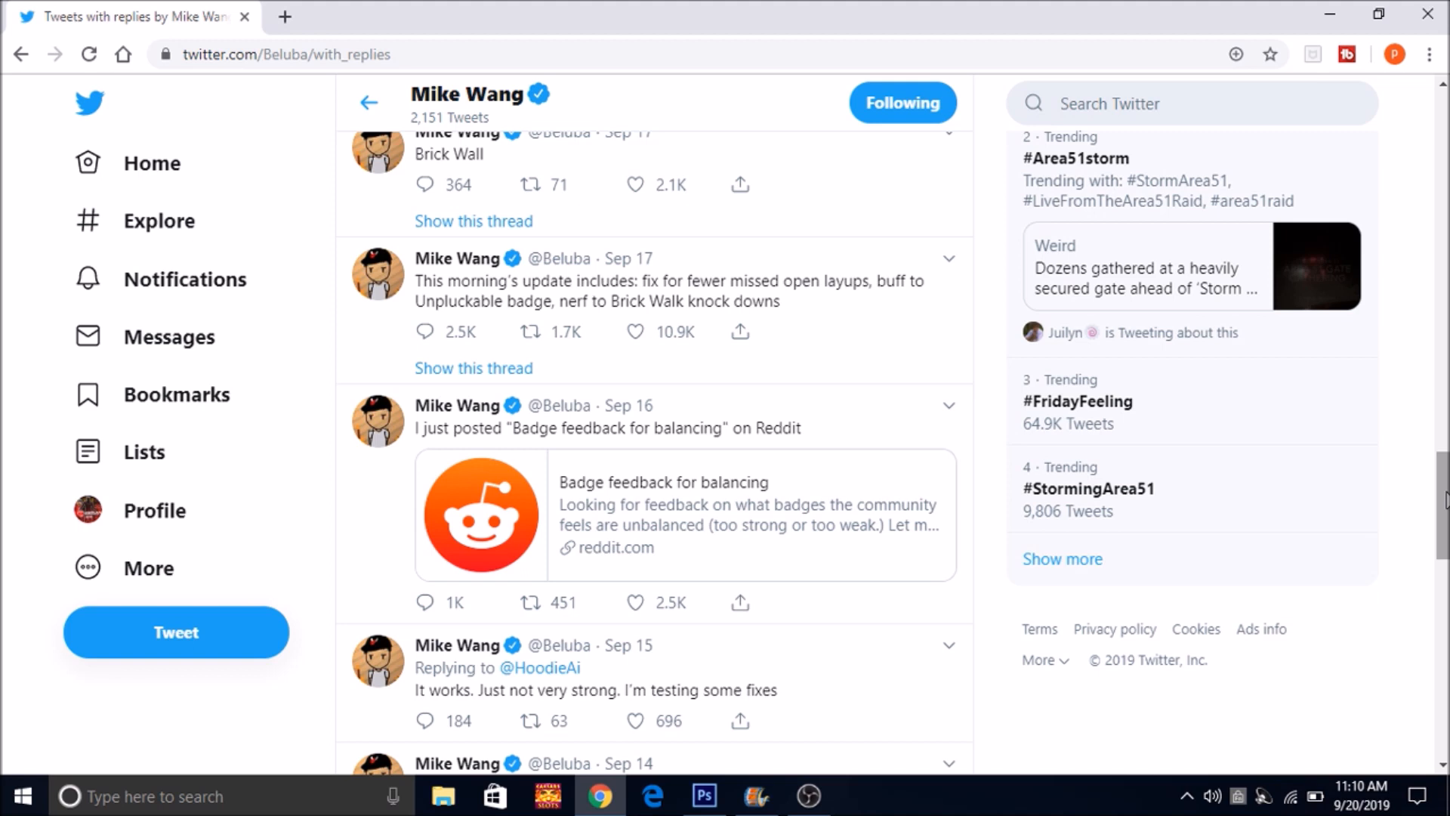